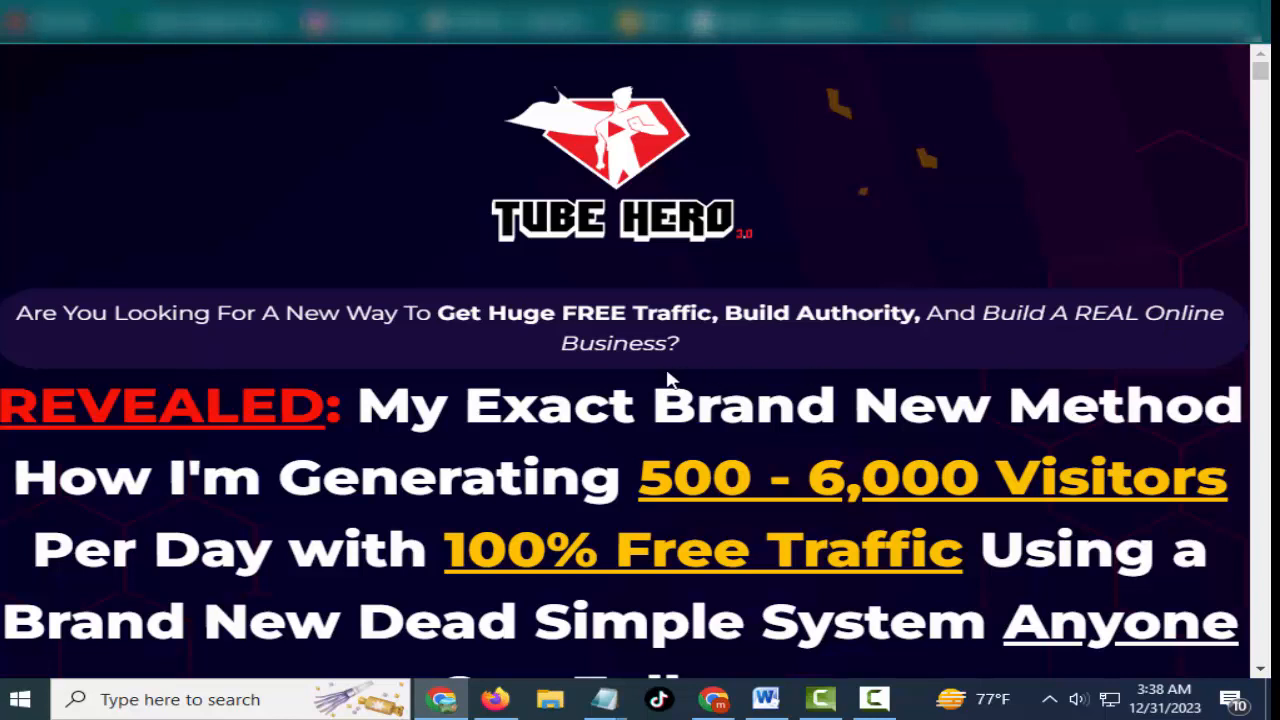
Step: Scroll past the Tube Hero 3.0 headline to the intro video and benefits checklist
{"action": "scroll", "scroll_direction": "down", "scroll_amount": 3}
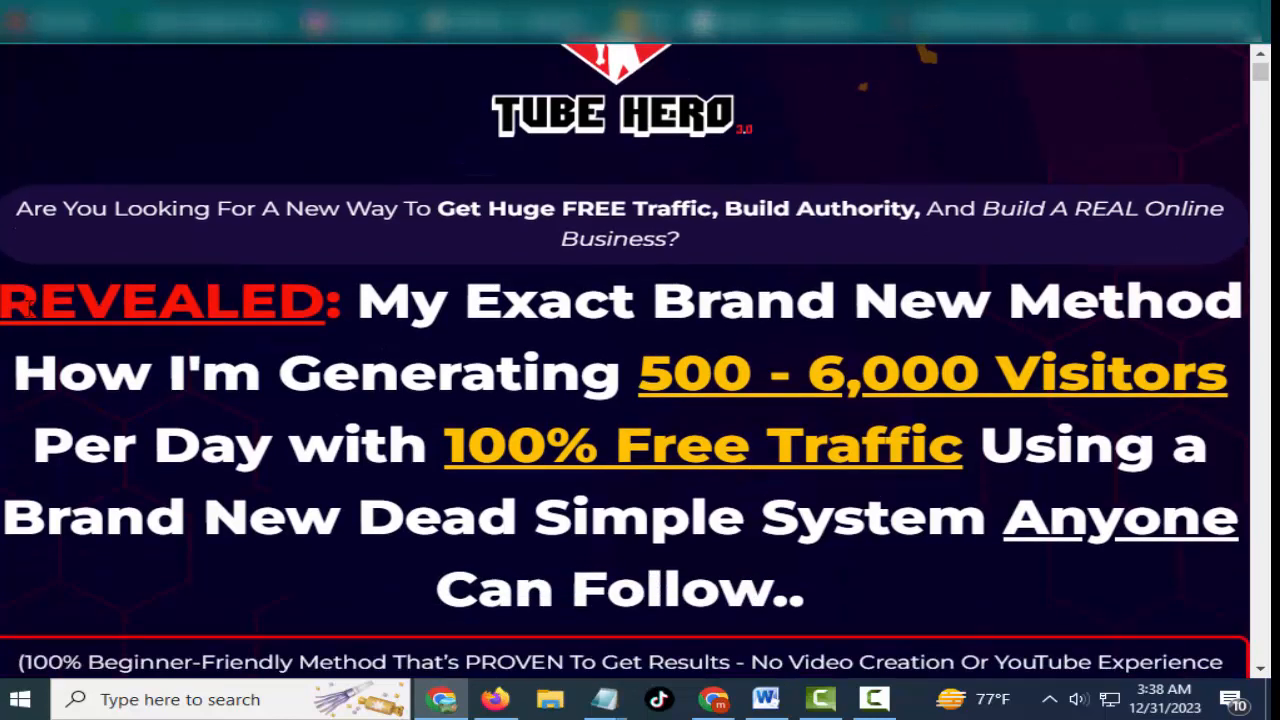
{"action": "left_click_drag", "start_coordinate": [40, 300], "coordinate": [1230, 300]}
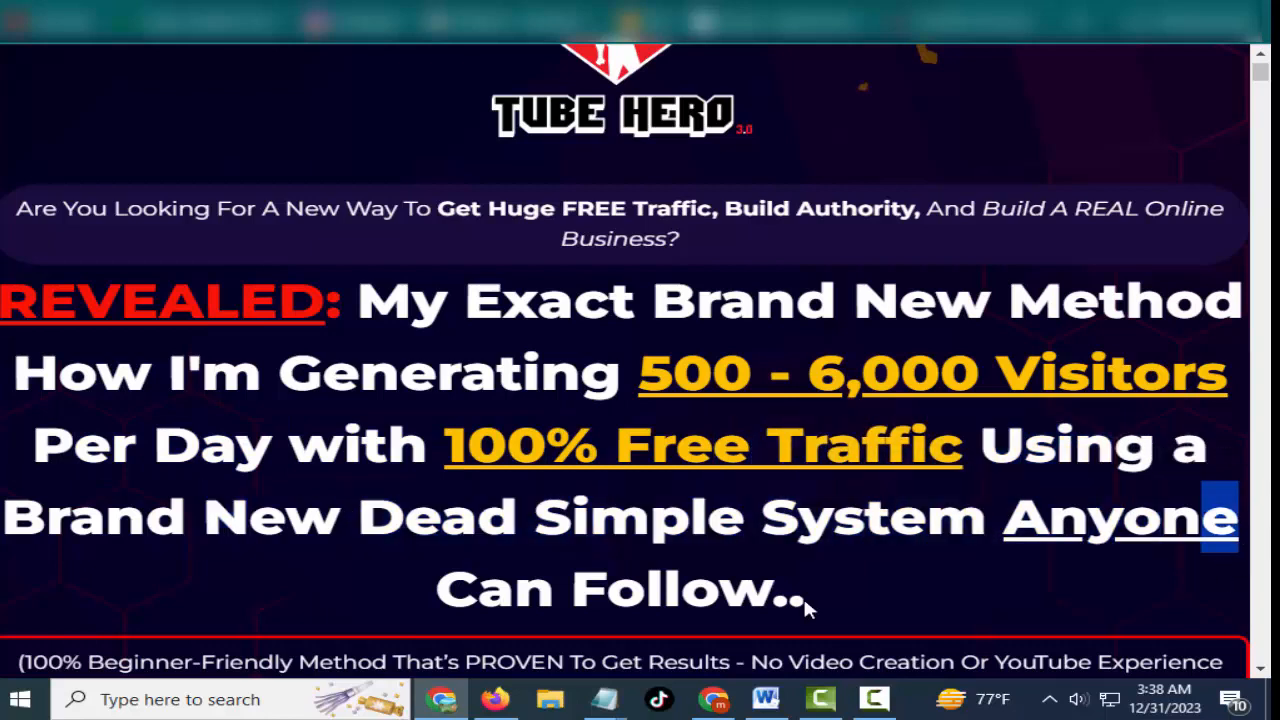
{"action": "scroll", "scroll_direction": "down", "scroll_amount": 3}
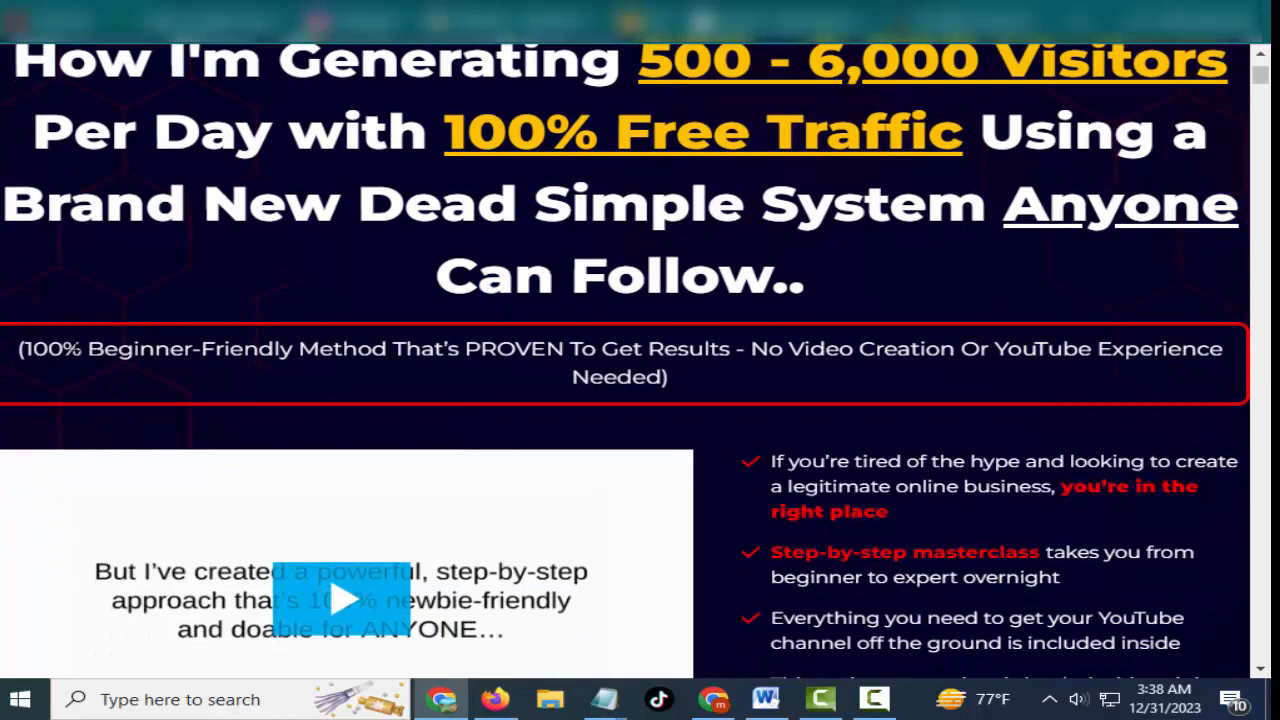
Step: Scroll past the checklist and $12.95 Get Started offer to the countdown timer
{"action": "scroll", "scroll_direction": "down", "scroll_amount": 3}
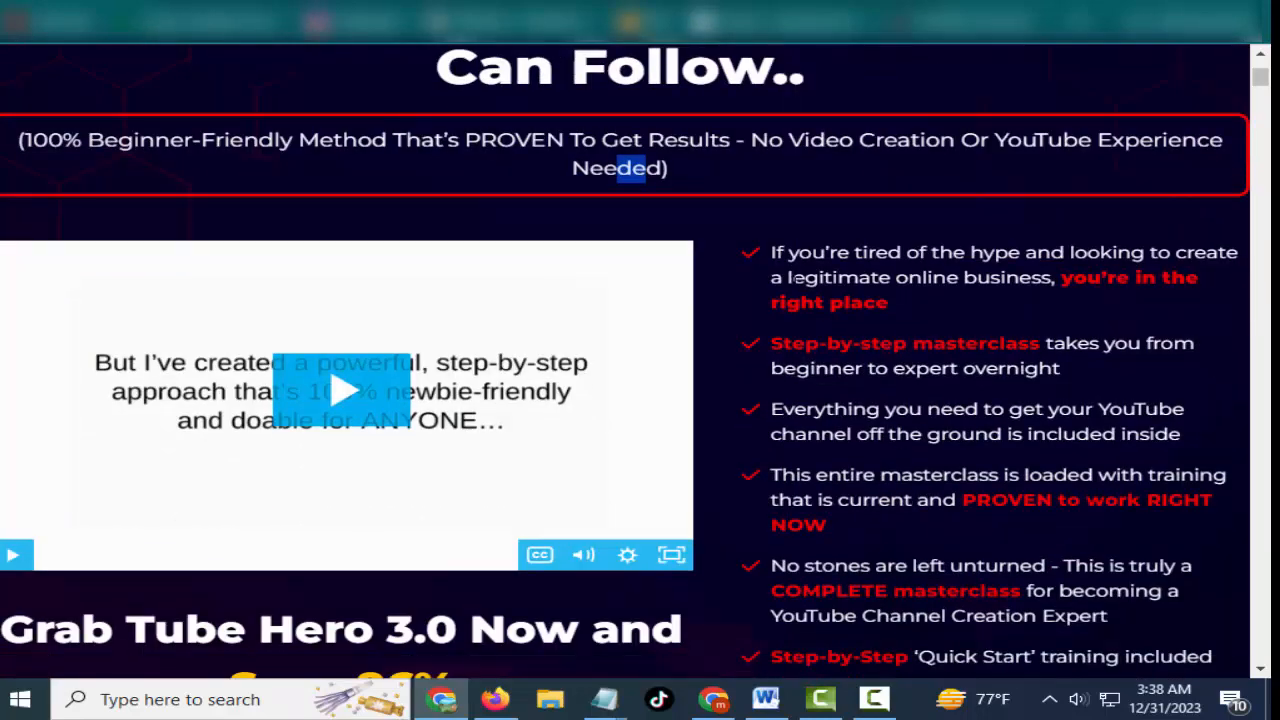
{"action": "mouse_move", "coordinate": [775, 350]}
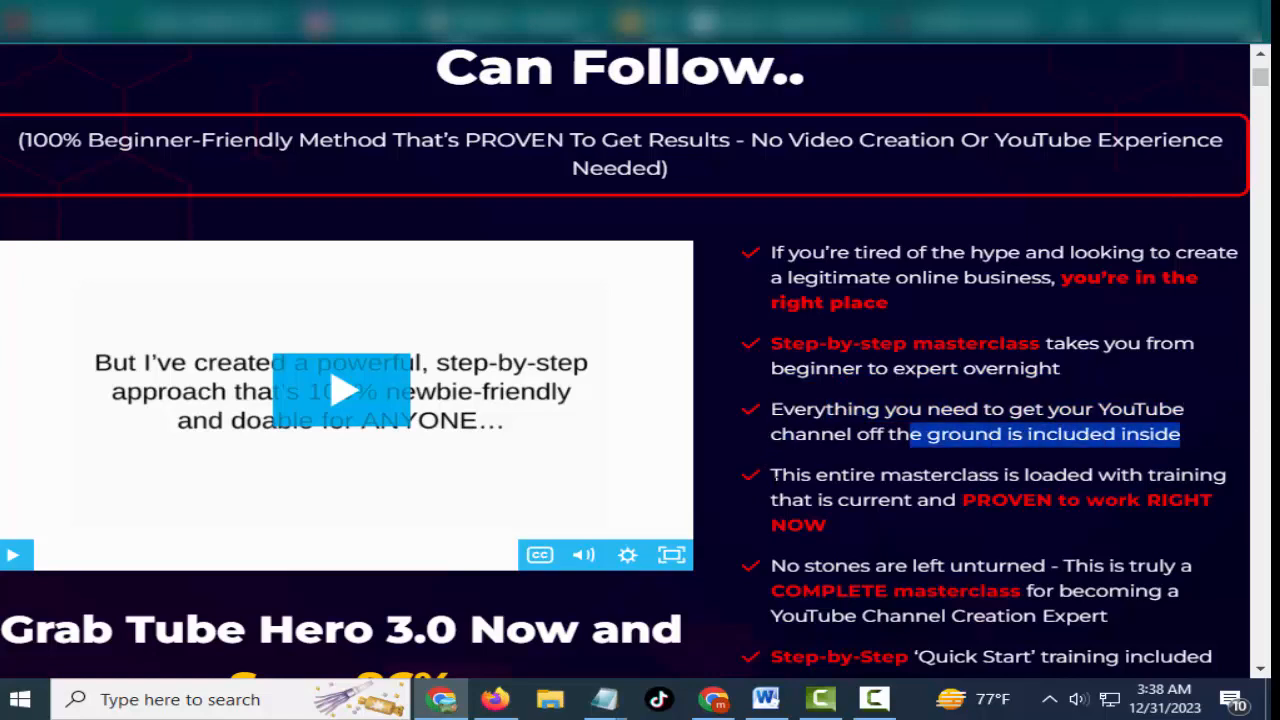
{"action": "scroll", "scroll_direction": "down", "scroll_amount": 3}
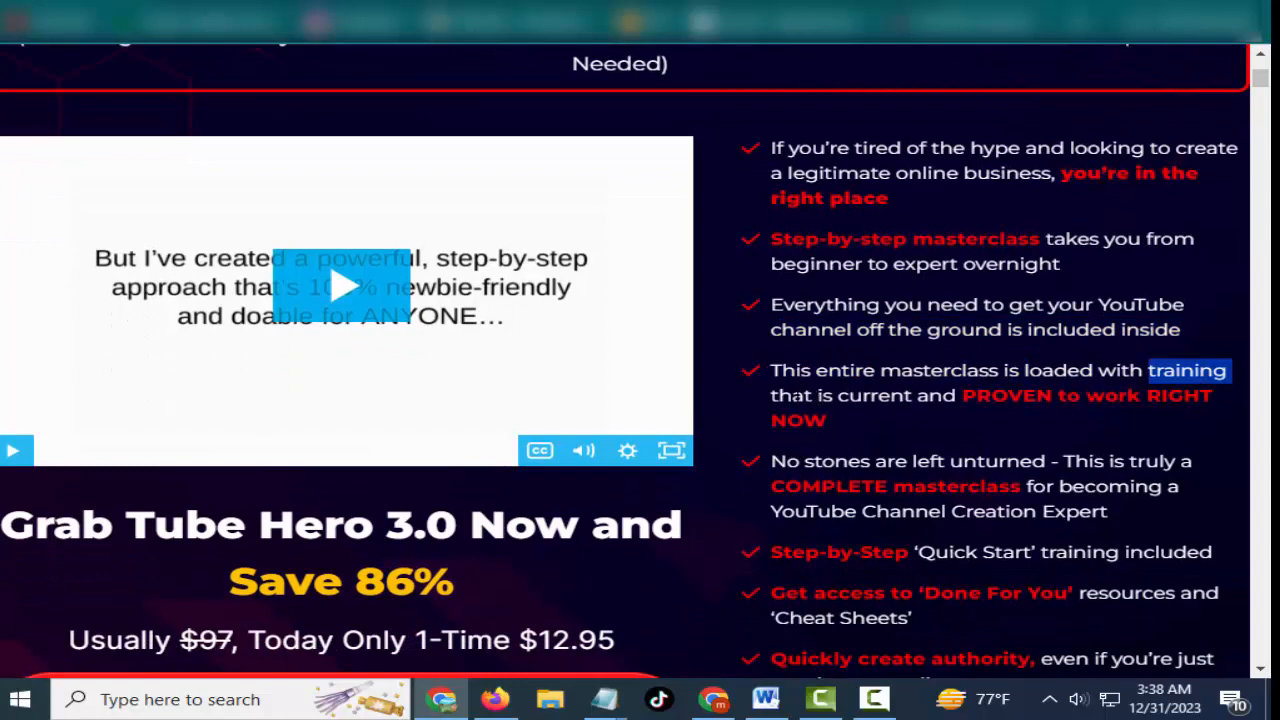
{"action": "scroll", "scroll_direction": "down", "scroll_amount": 3}
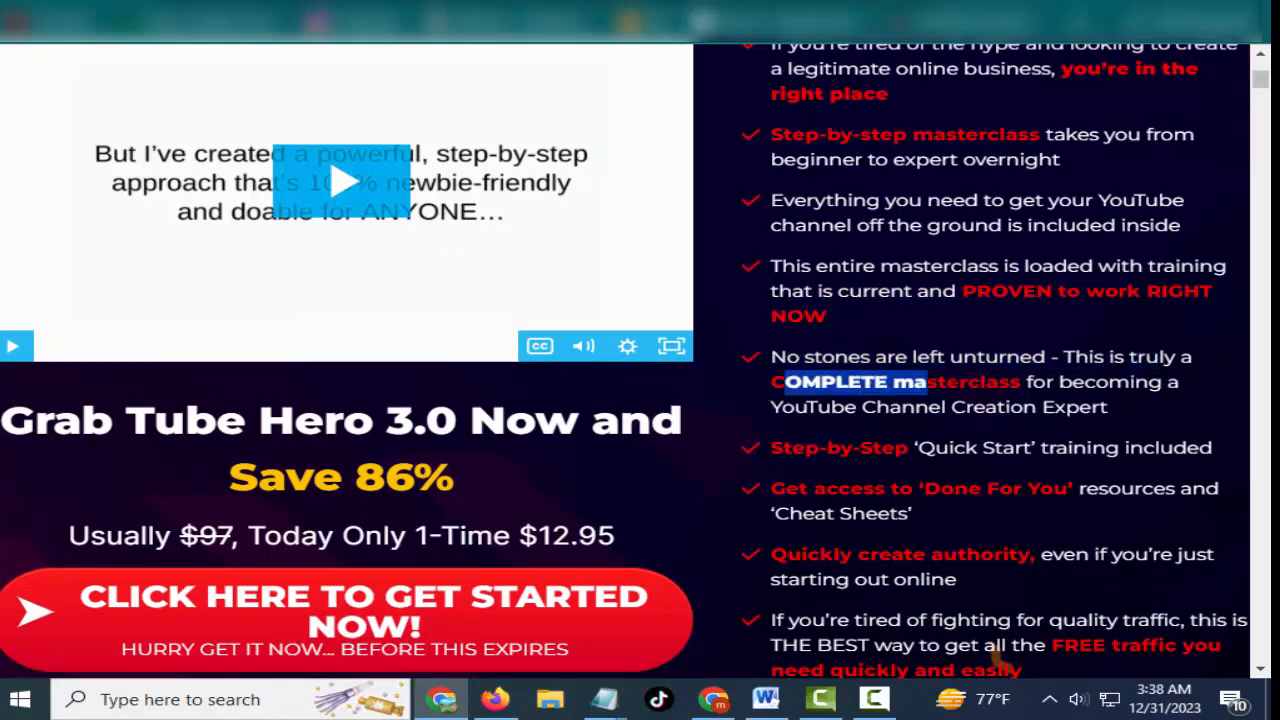
{"action": "scroll", "scroll_direction": "down", "scroll_amount": 3}
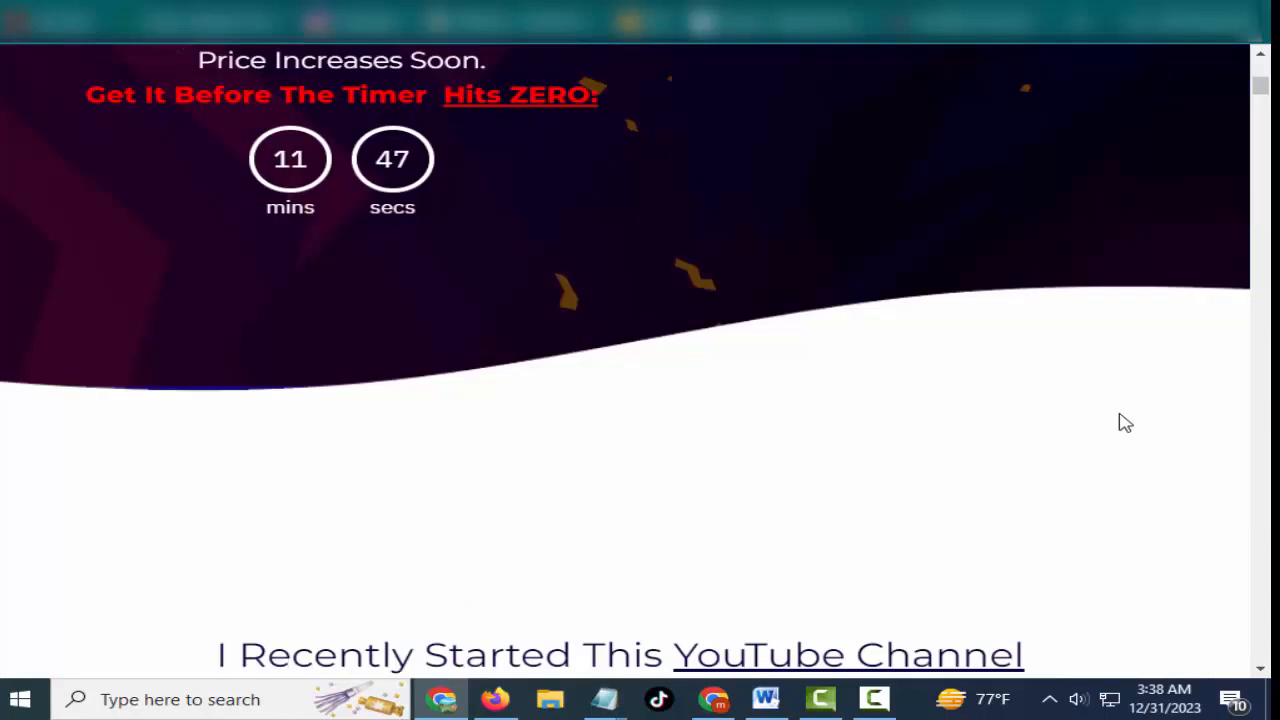
Step: Scroll down to the section claiming 100k+ views and over 22k watch hours
{"action": "scroll", "scroll_direction": "down", "scroll_amount": 3}
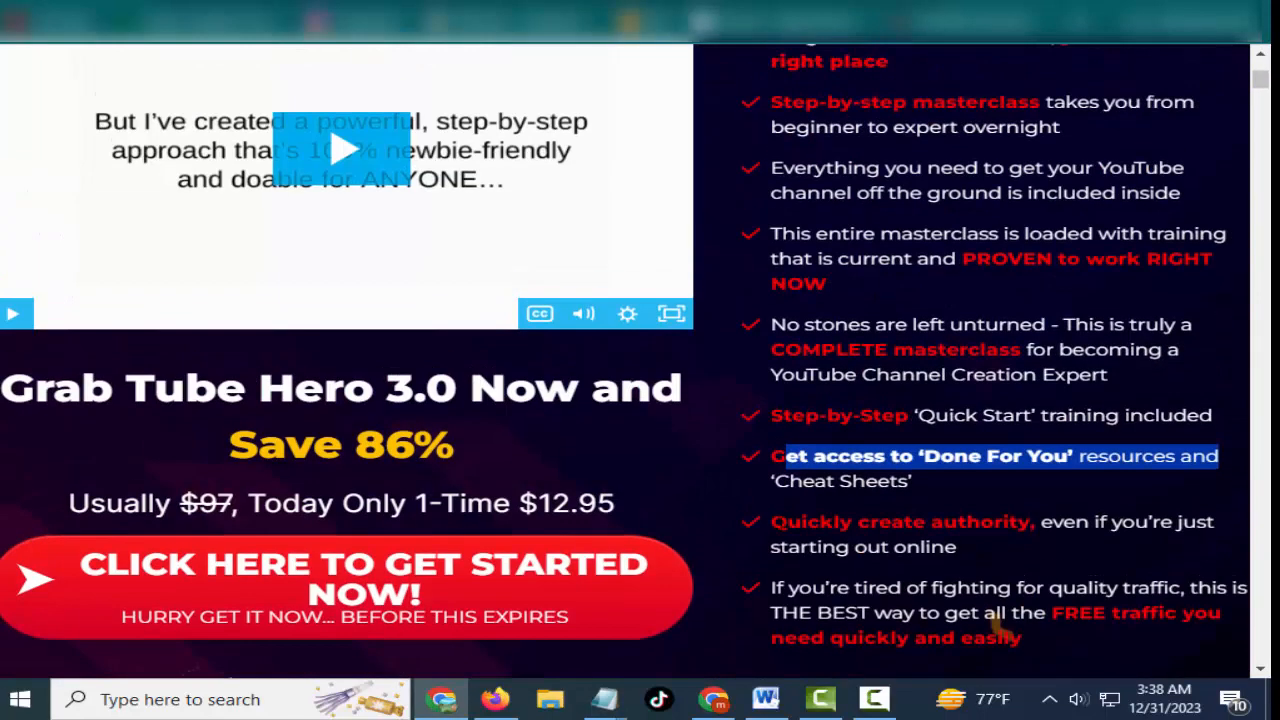
{"action": "scroll", "scroll_direction": "down", "scroll_amount": 3}
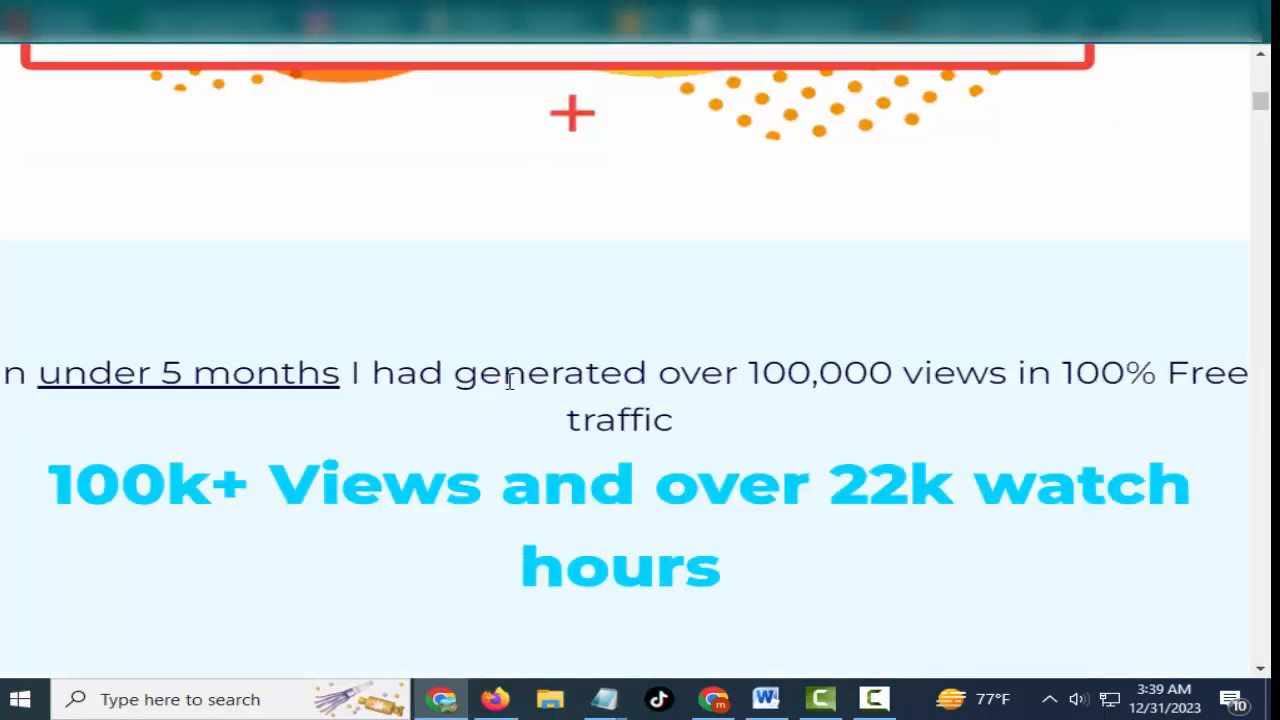
Step: Close the 25% discount 'WAIT!!!' popup and scroll to the £2,000 bank screenshots
{"action": "scroll", "scroll_direction": "down", "scroll_amount": 3}
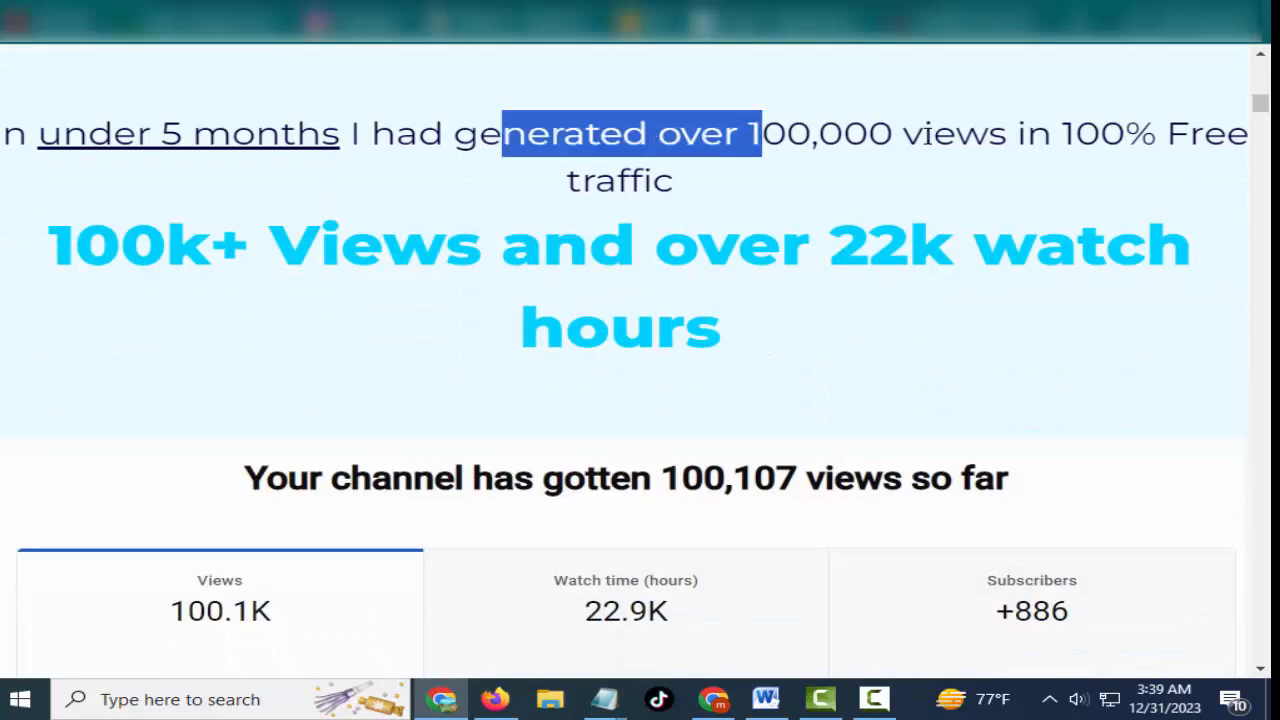
{"action": "scroll", "scroll_direction": "down", "scroll_amount": 3}
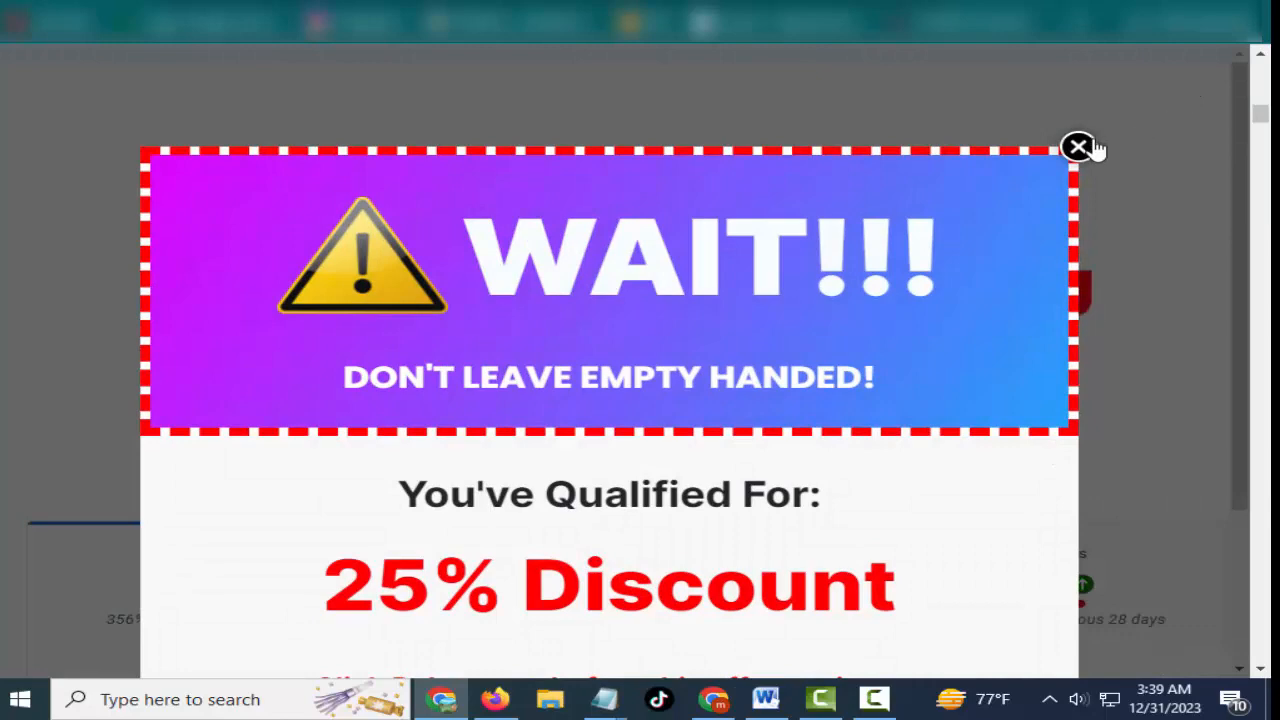
{"action": "left_click", "coordinate": [1078, 147]}
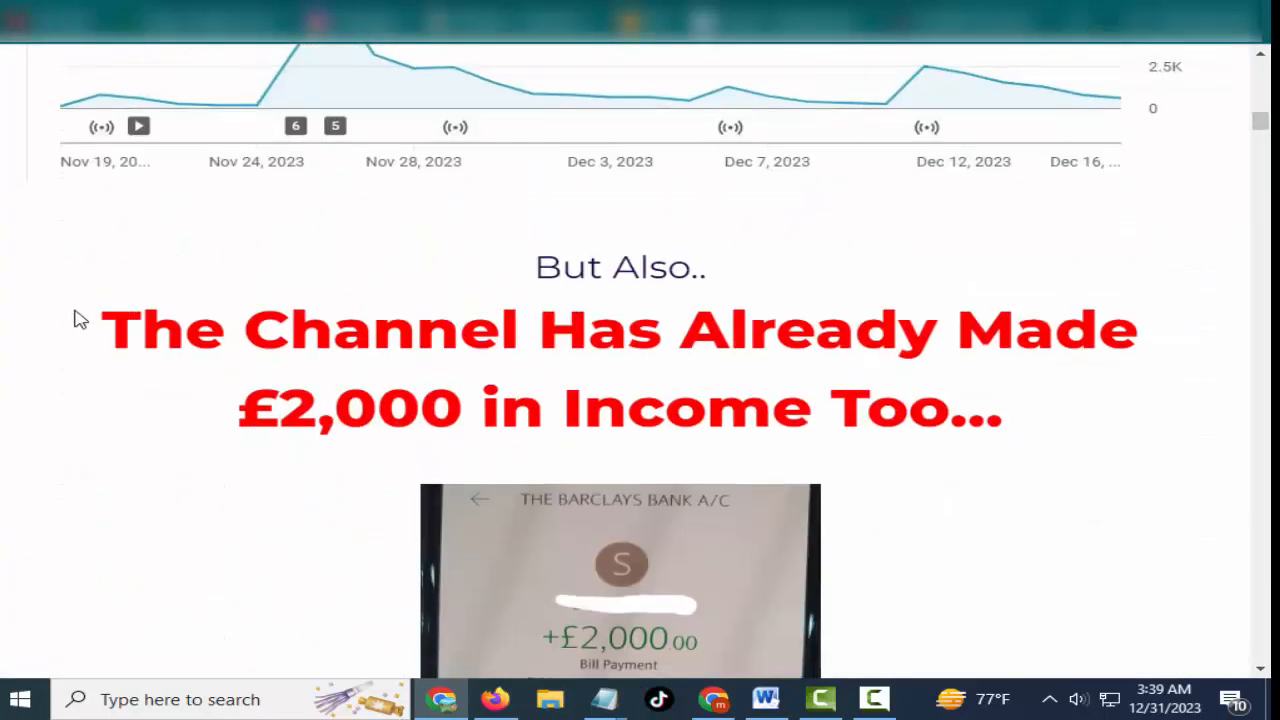
{"action": "scroll", "scroll_direction": "down", "scroll_amount": 3}
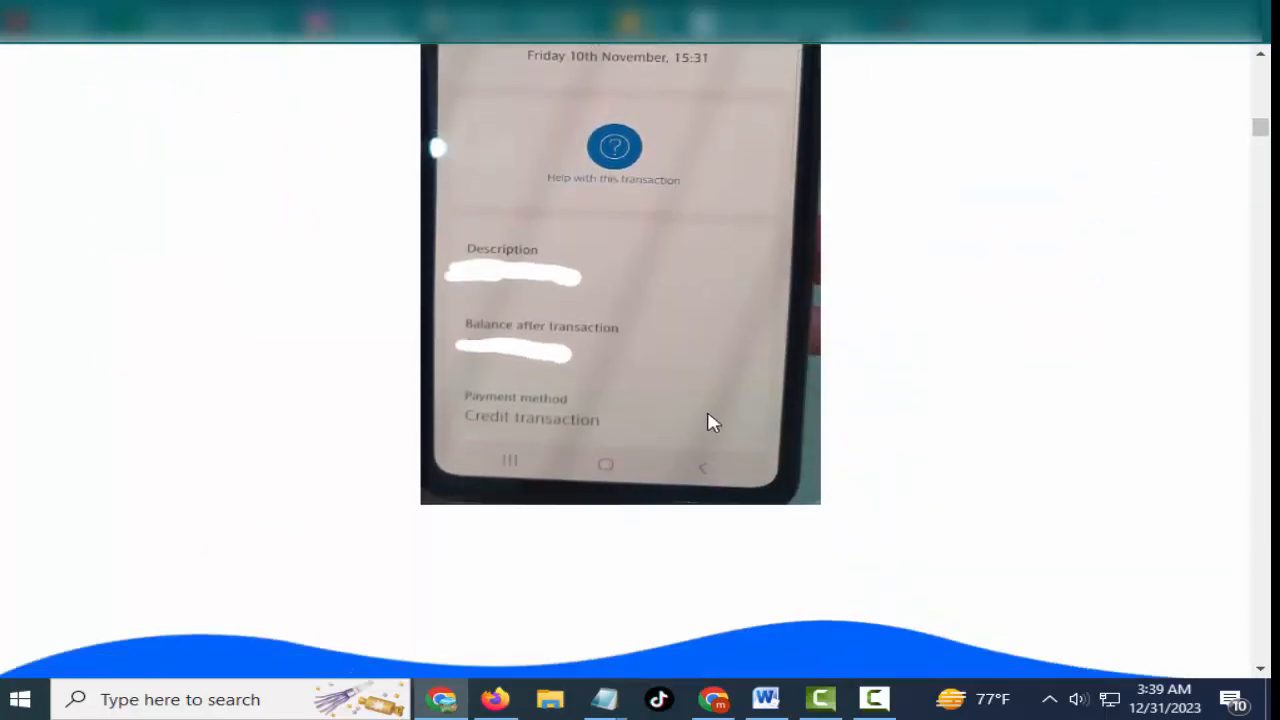